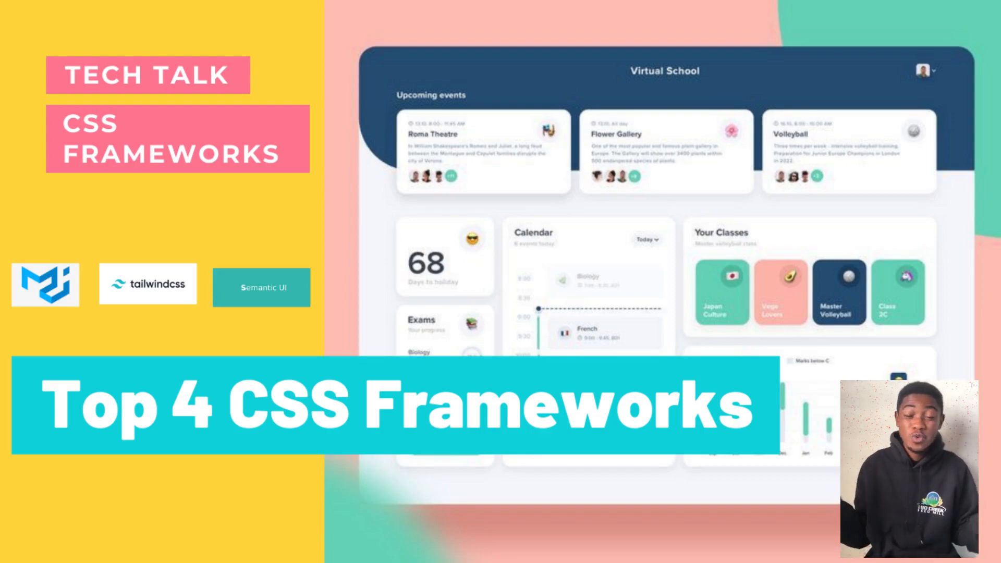
Bring up the tailwindcss.com homepage from its Chrome tab.
left_click(920, 88)
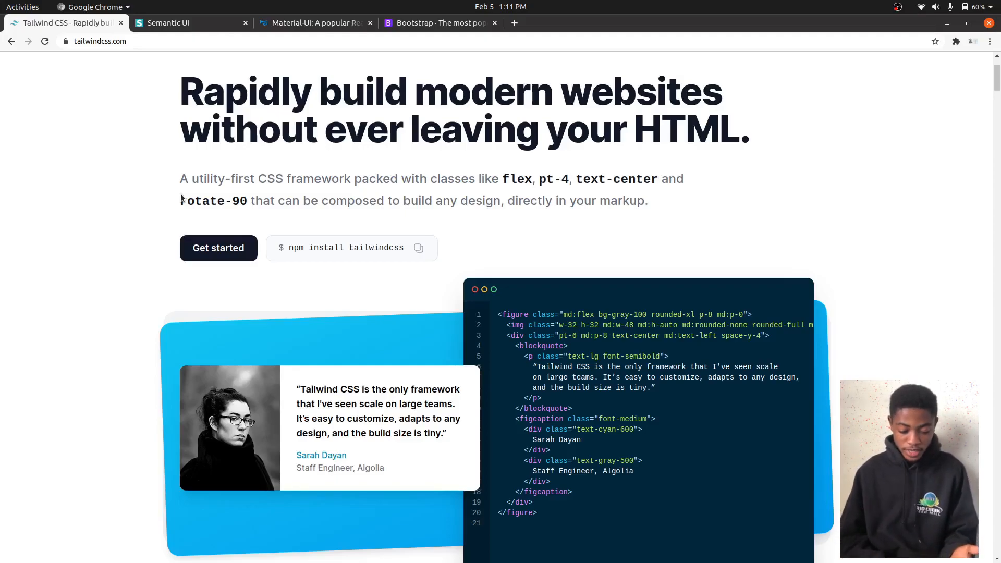
Scroll through Tailwind's utility-class code example, then switch to the Semantic UI homepage.
scroll("down", 3)
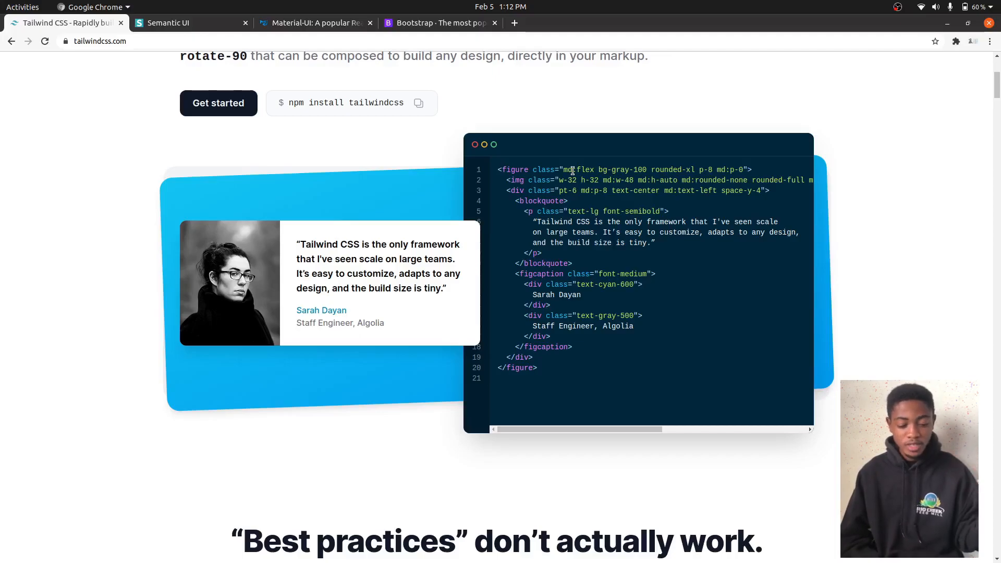
left_click(168, 23)
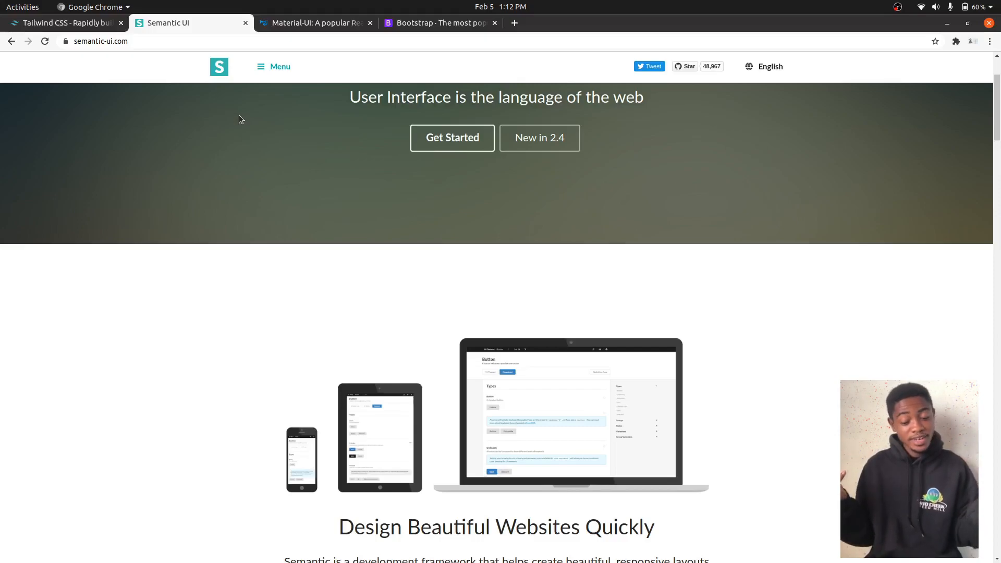
Scroll the Semantic UI homepage down to the Concise HTML three-buttons example.
scroll("down", 3)
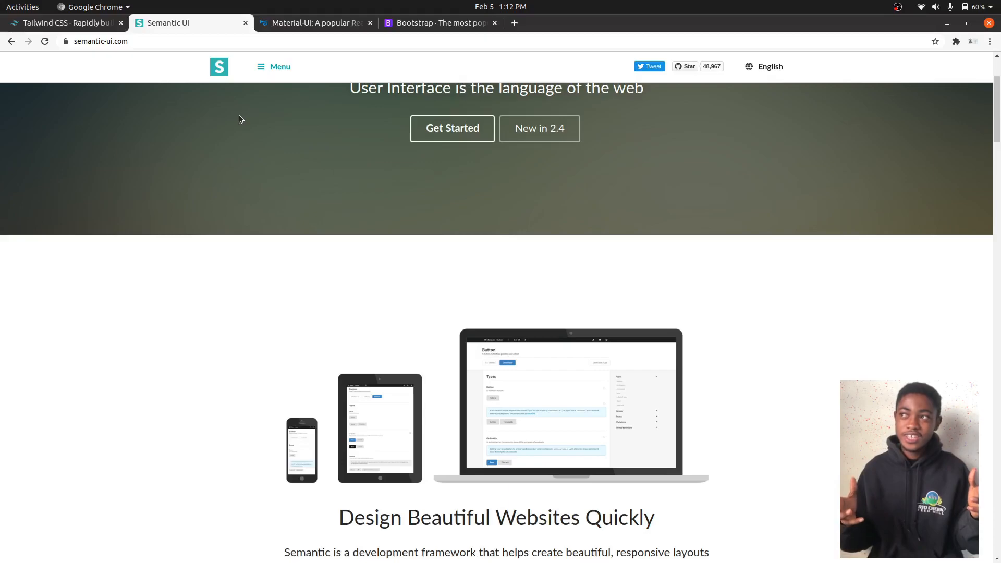
scroll("down", 3)
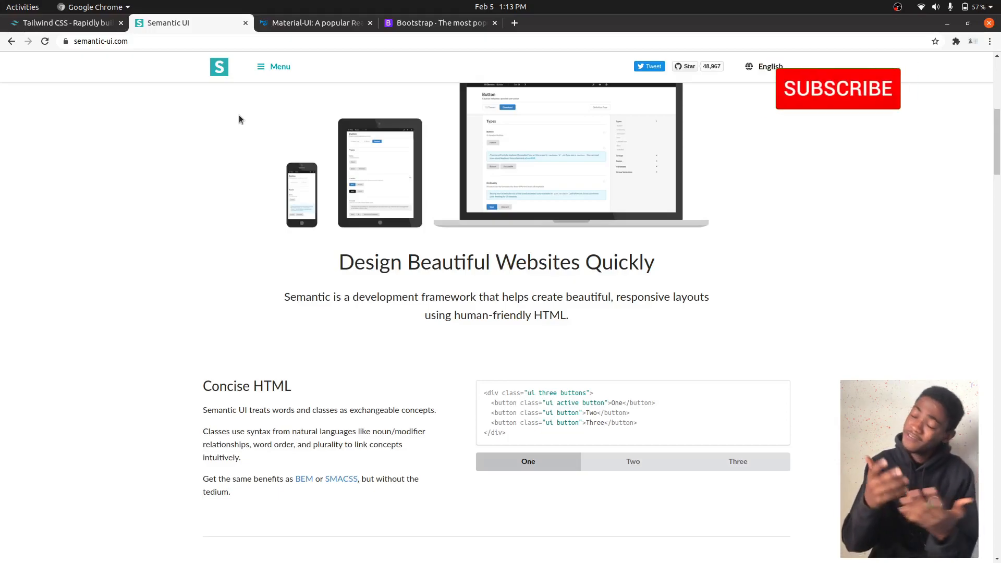
Finish on the Semantic UI page and switch to the Material-UI homepage.
left_click(838, 88)
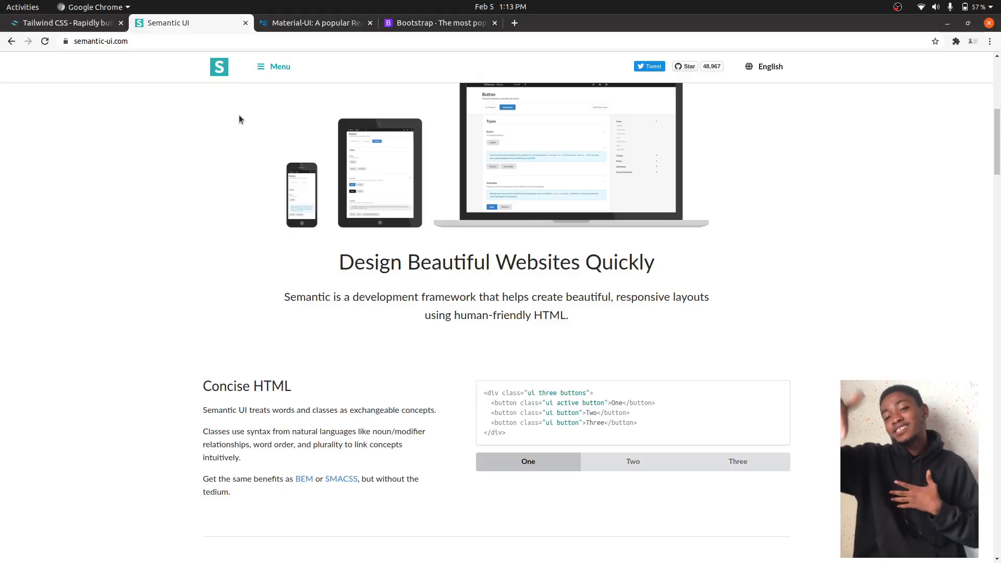
left_click(316, 22)
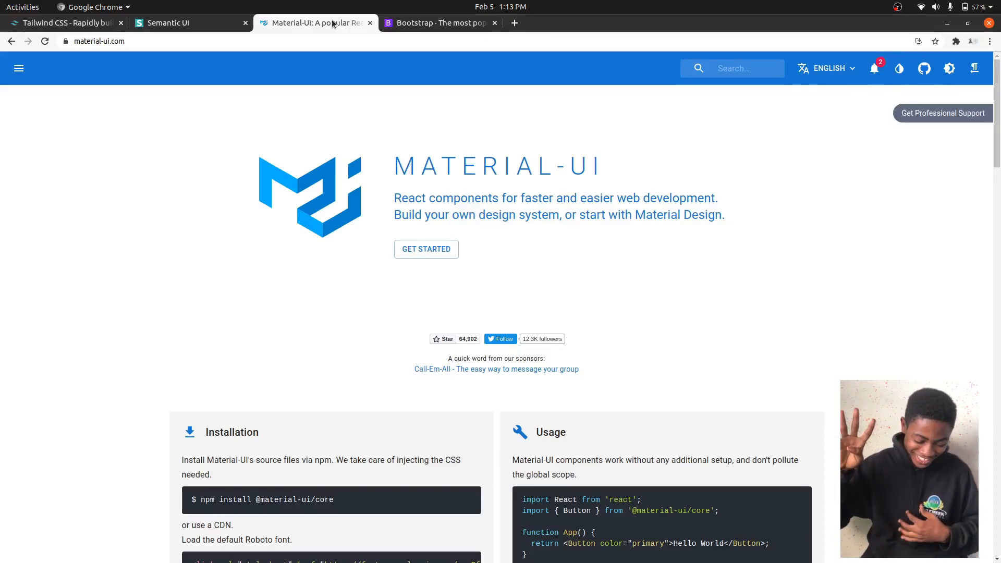
Scroll through Material-UI installation, usage and Premium themes, then switch to Bootstrap.
scroll("down", 3)
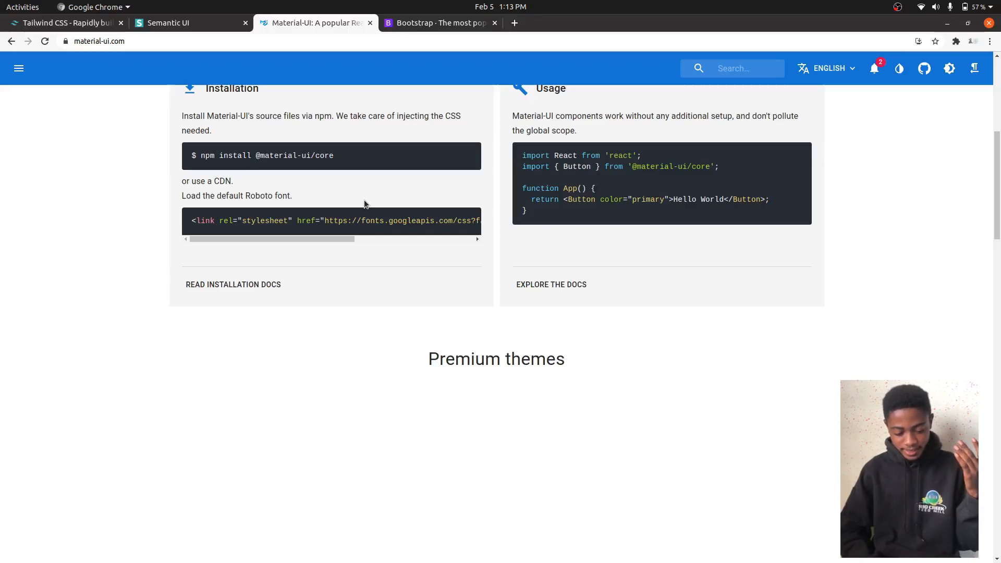
scroll("down", 3)
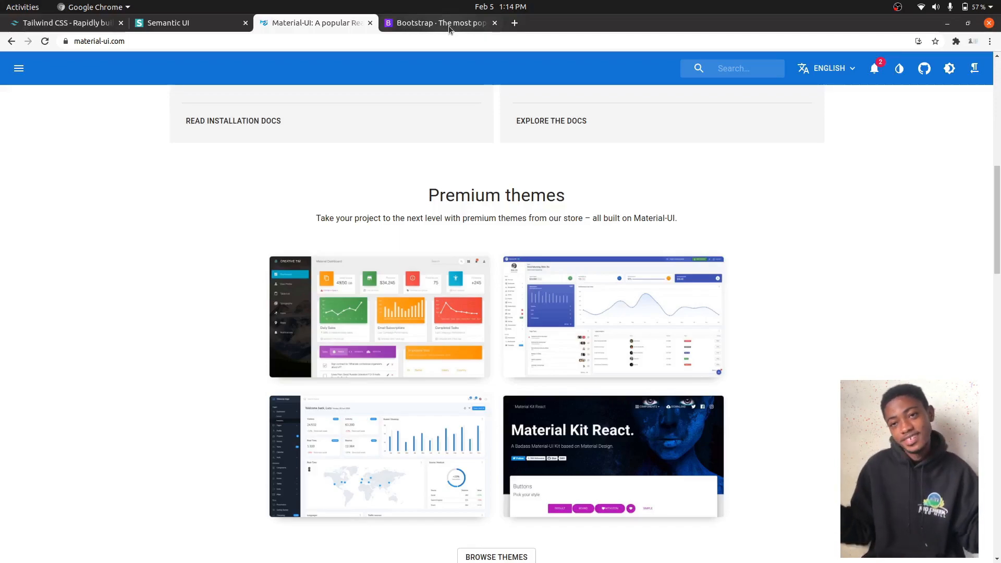
left_click(439, 23)
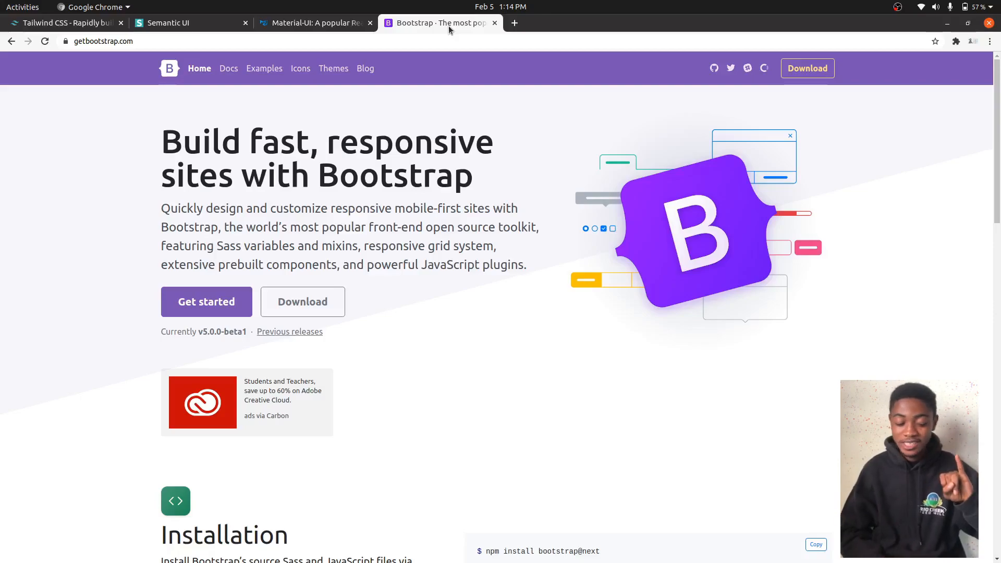
Return to the Semantic UI homepage after viewing getbootstrap.com.
left_click(167, 22)
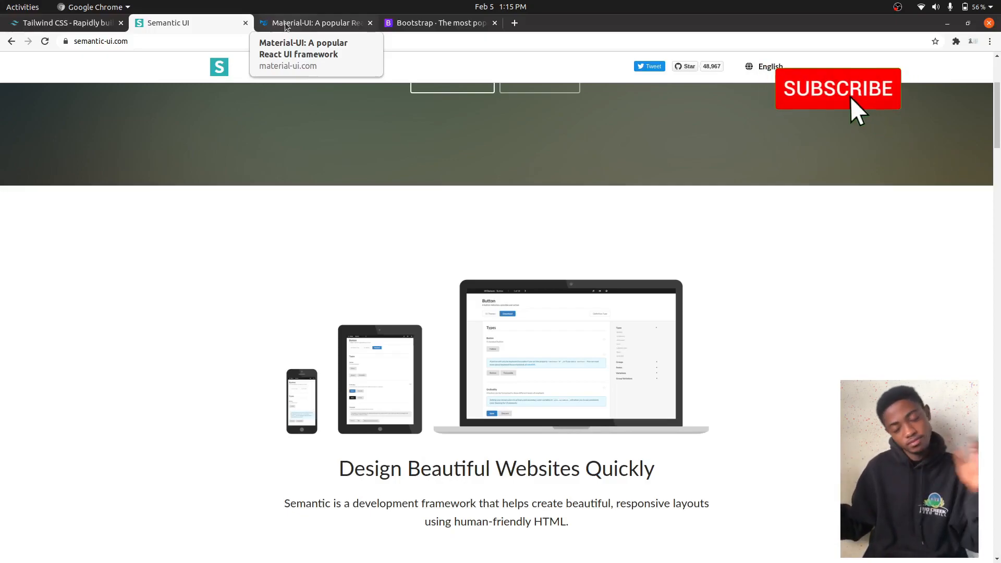
left_click(837, 88)
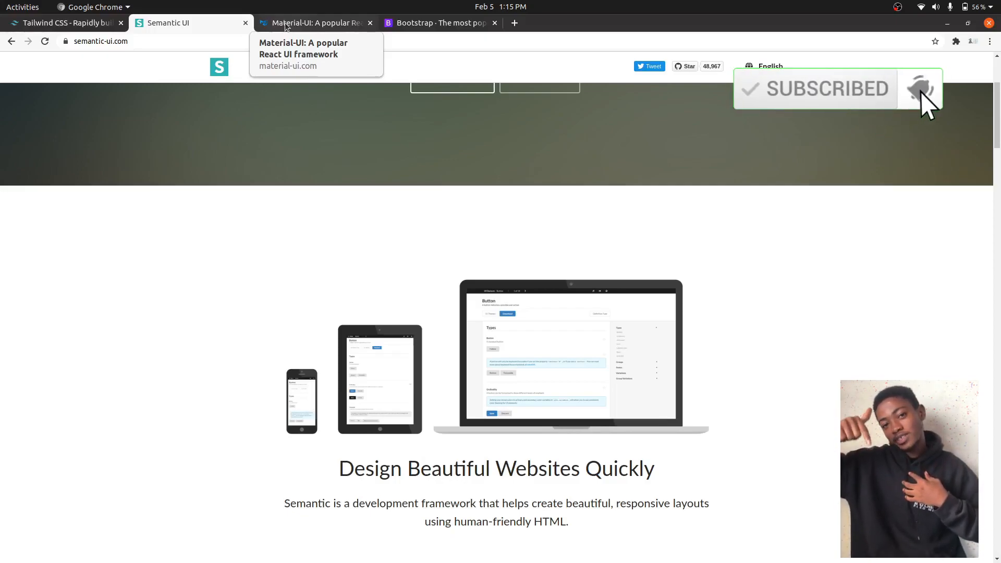